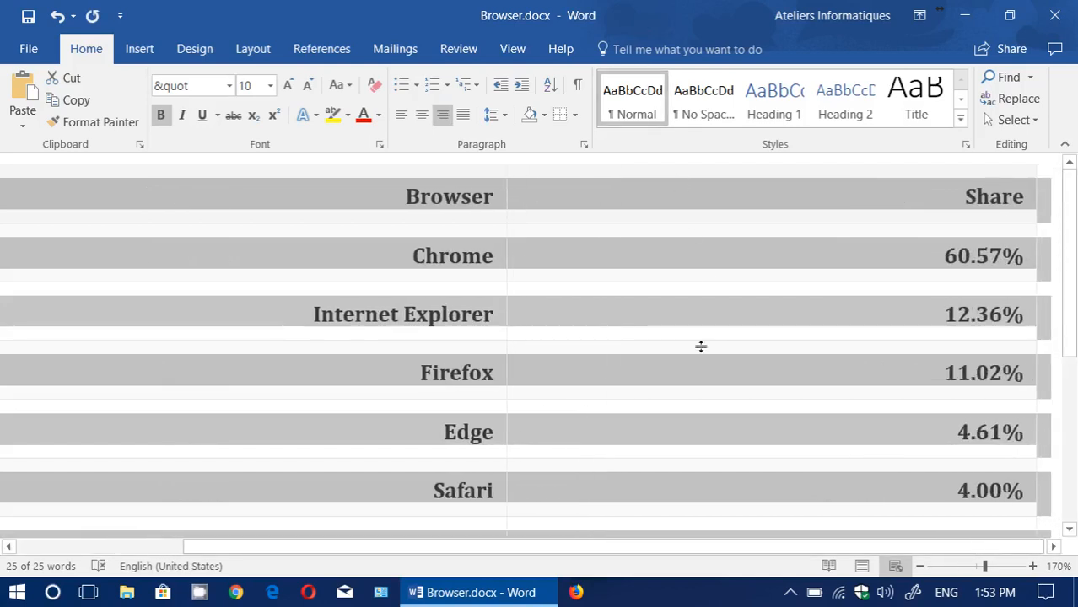
mouse_move(691, 19)
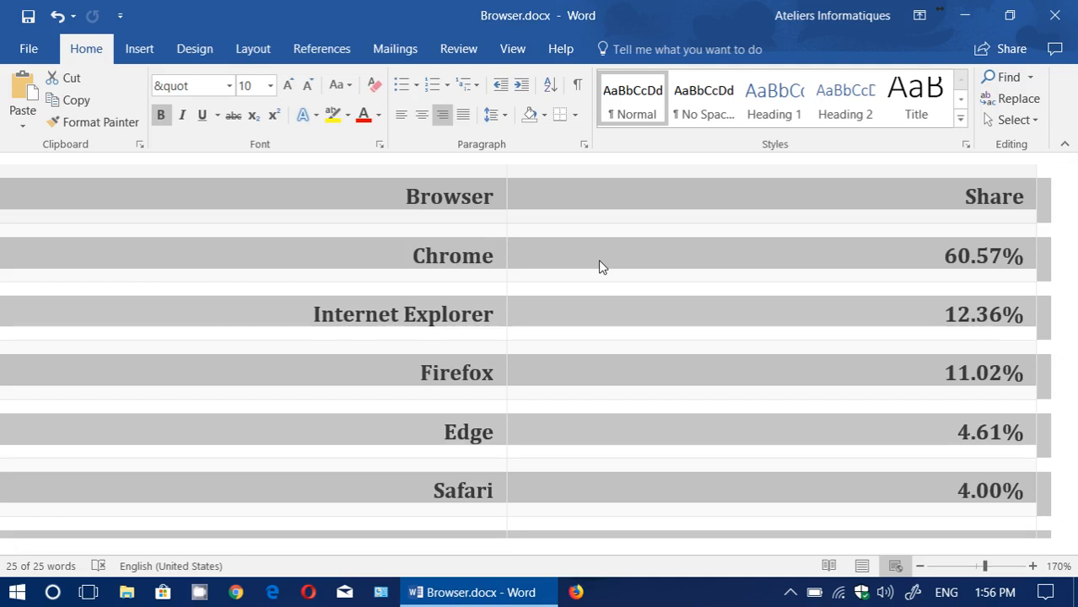
scroll(down, 3)
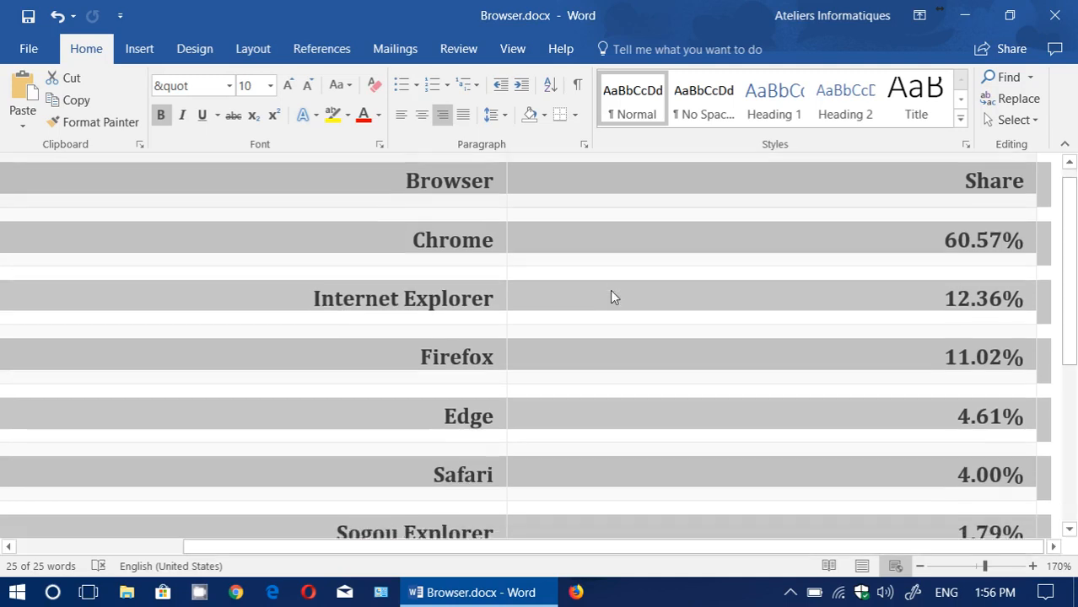
scroll(down, 3)
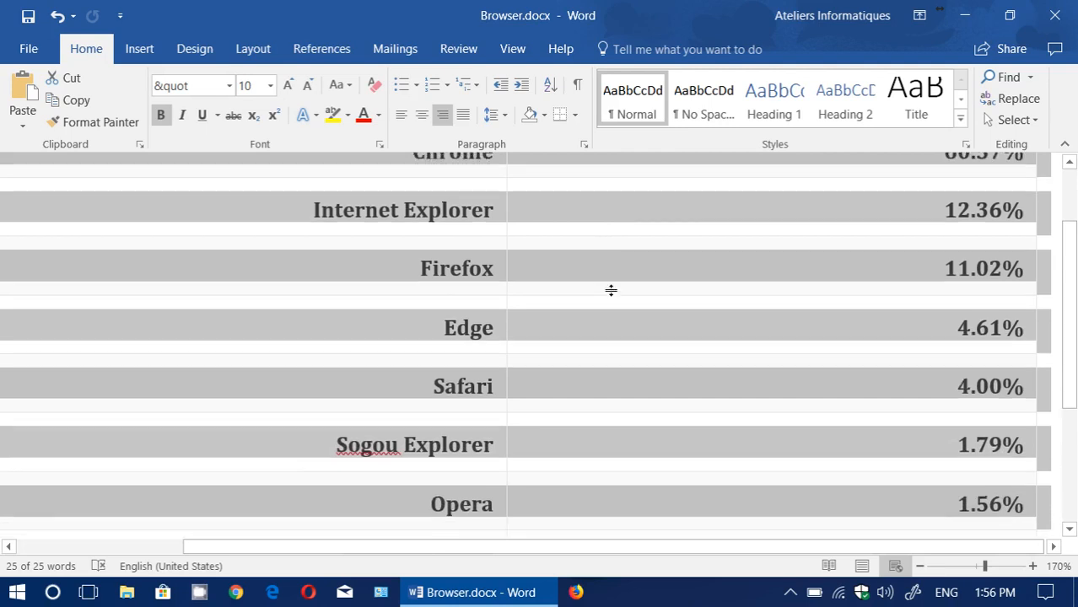
scroll(down, 3)
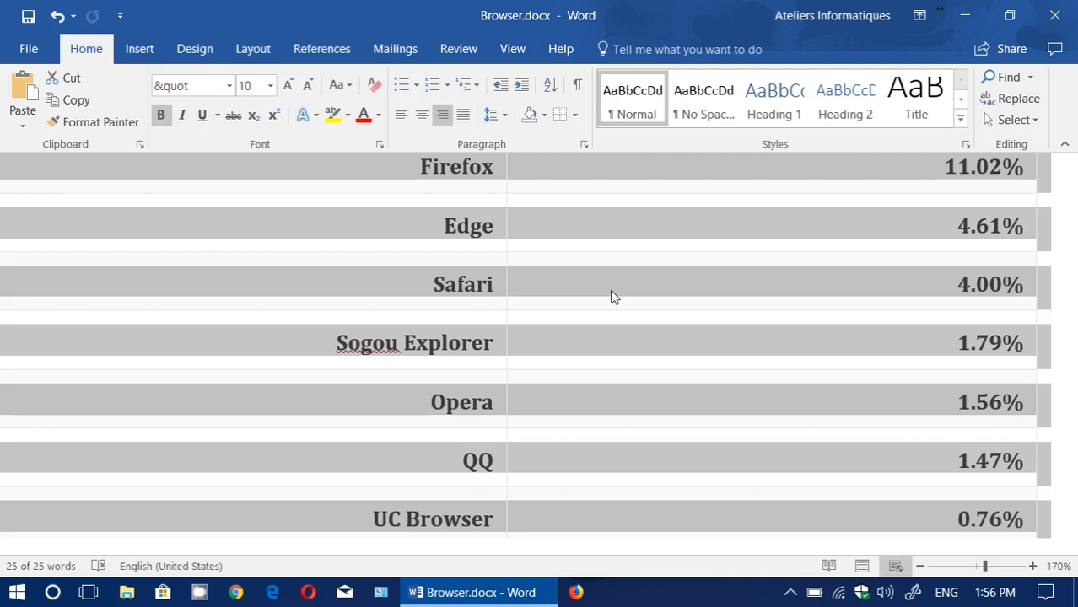
scroll(down, 3)
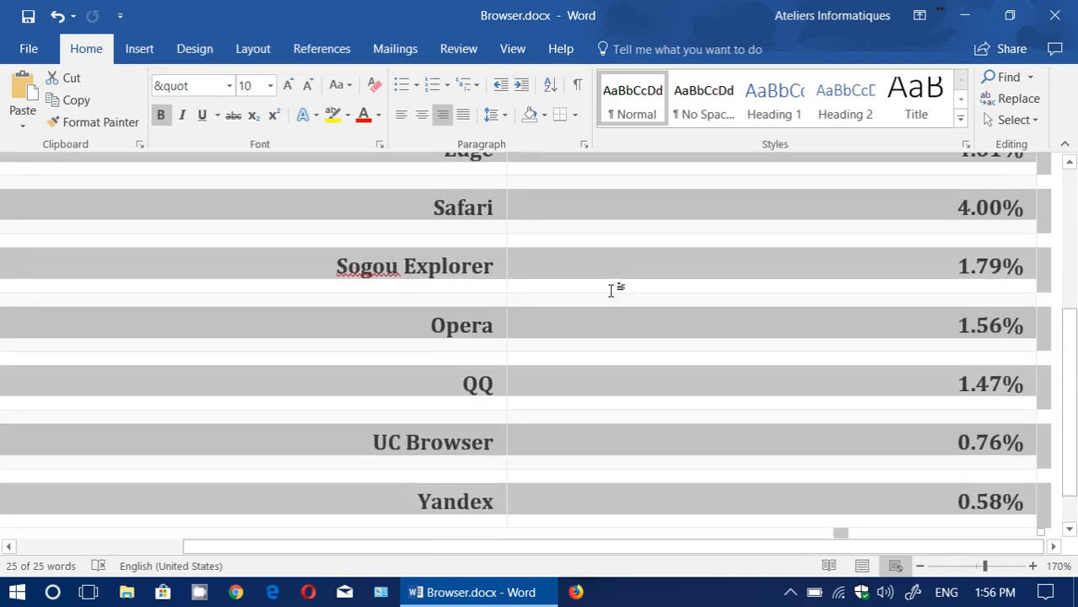
scroll(up, 3)
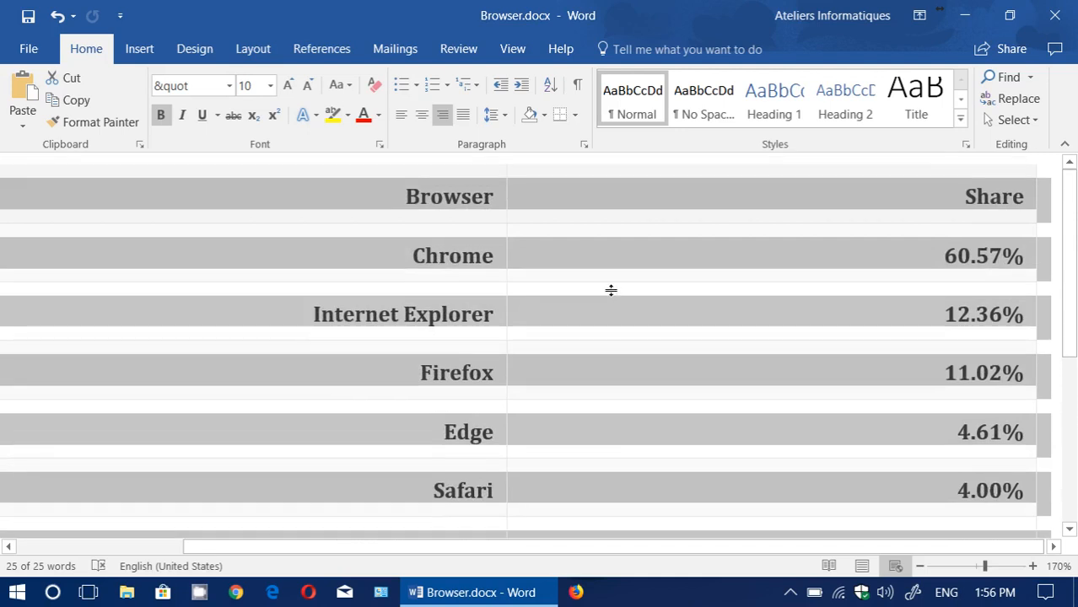